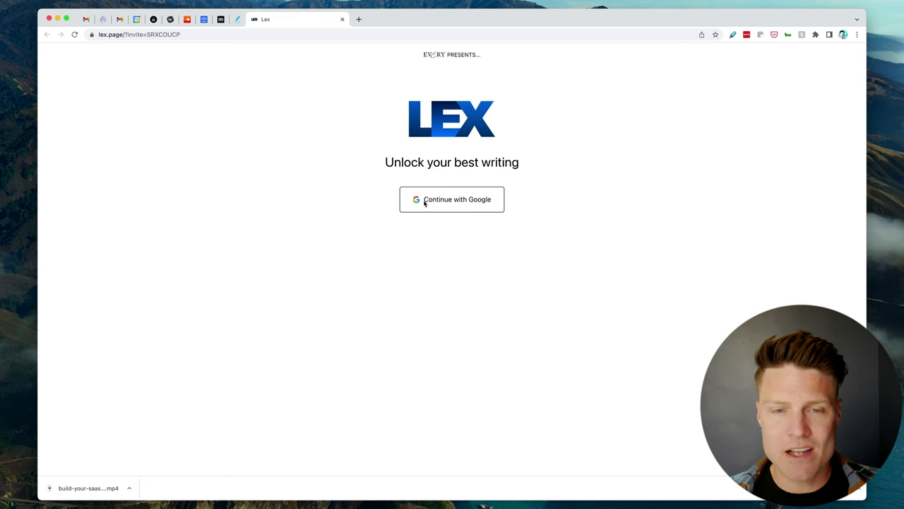
Step: Sign into Lex with the Google account and open 'How to Use Lex: The Basics'
click(452, 199)
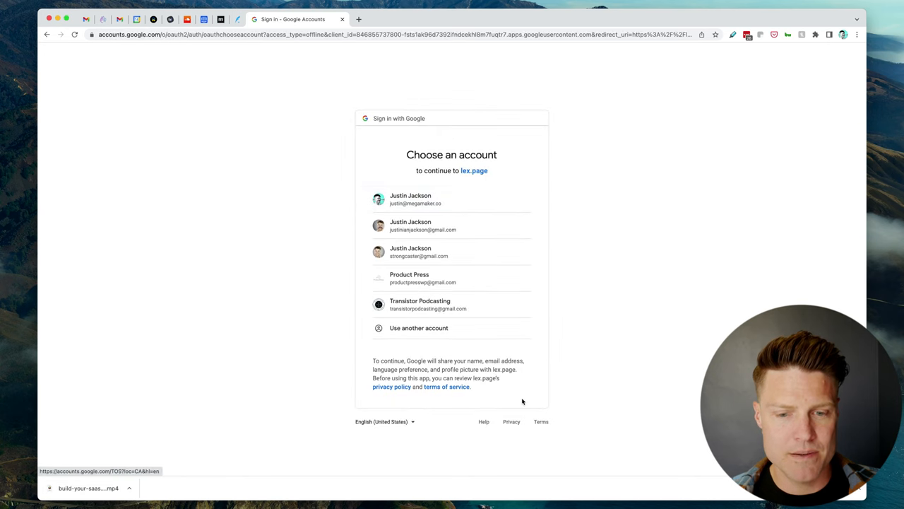
click(415, 198)
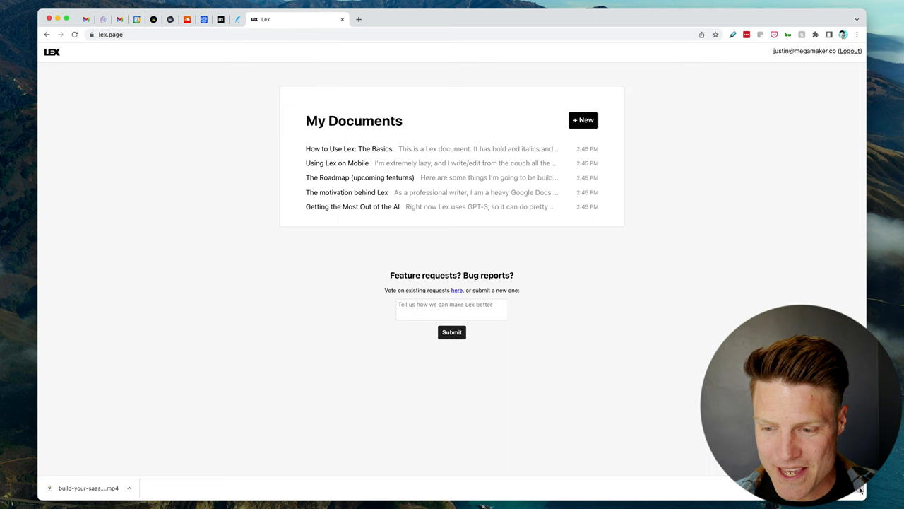
click(348, 148)
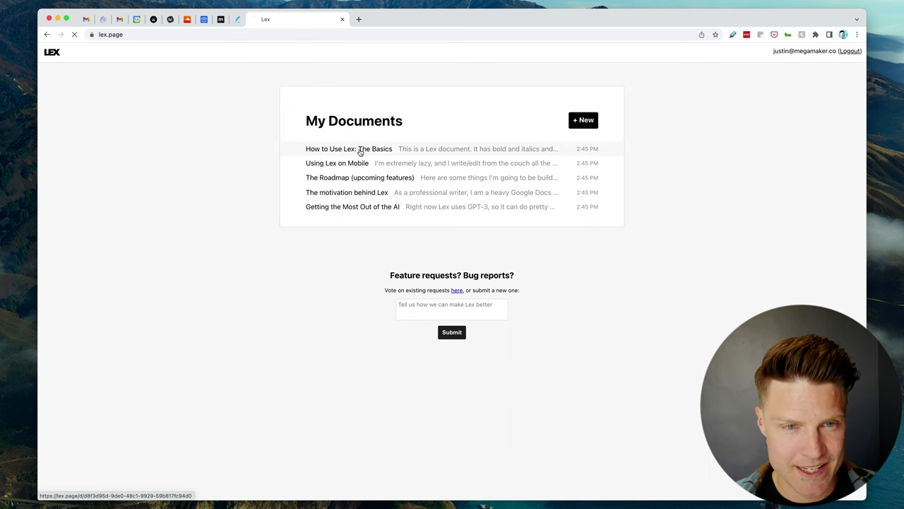
click(348, 148)
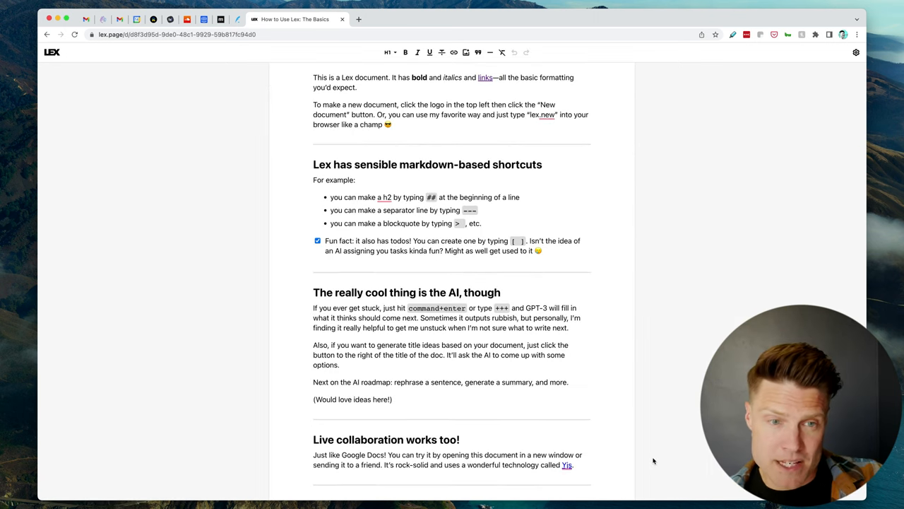
scroll(down, 3)
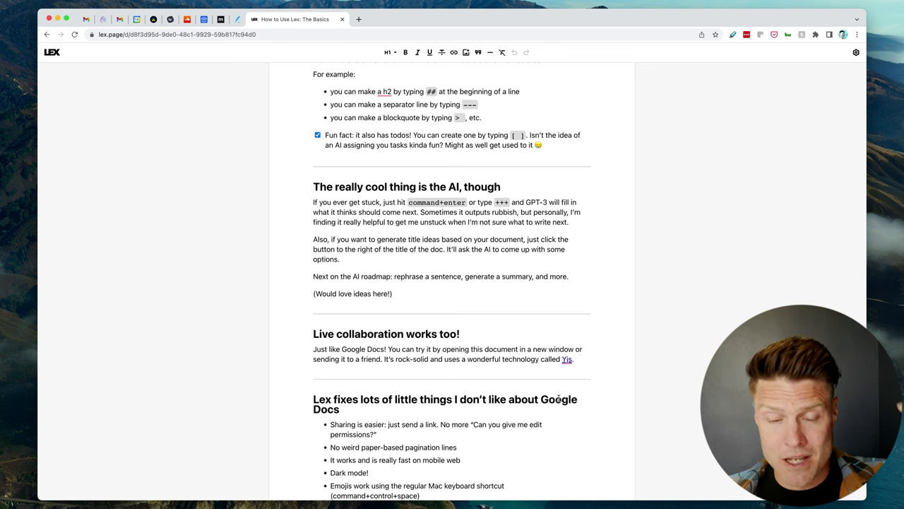
Step: Open the personal website and Transistor hosting site in tabs, then return to the Lex document
click(462, 20)
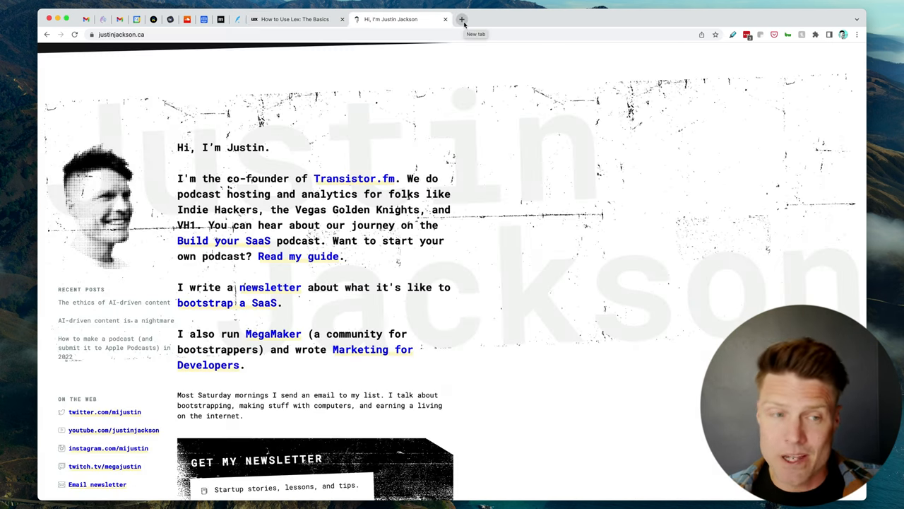
click(461, 20)
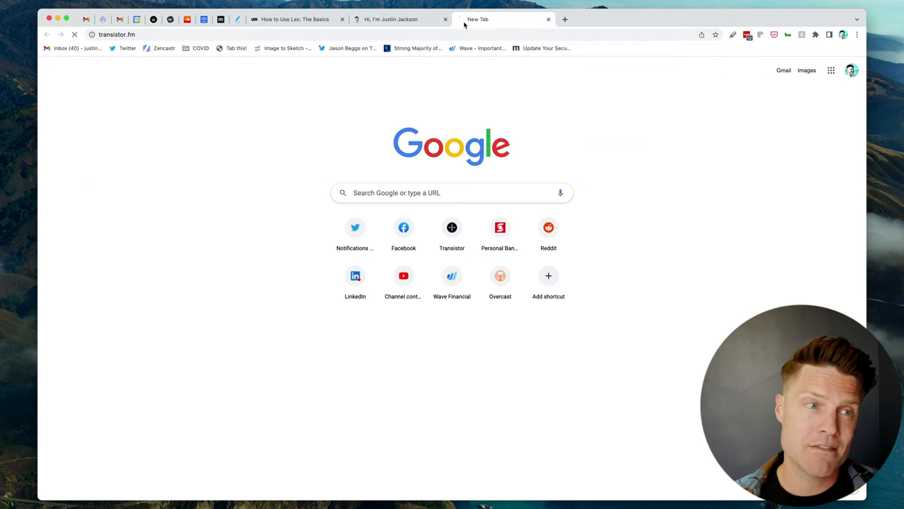
click(452, 226)
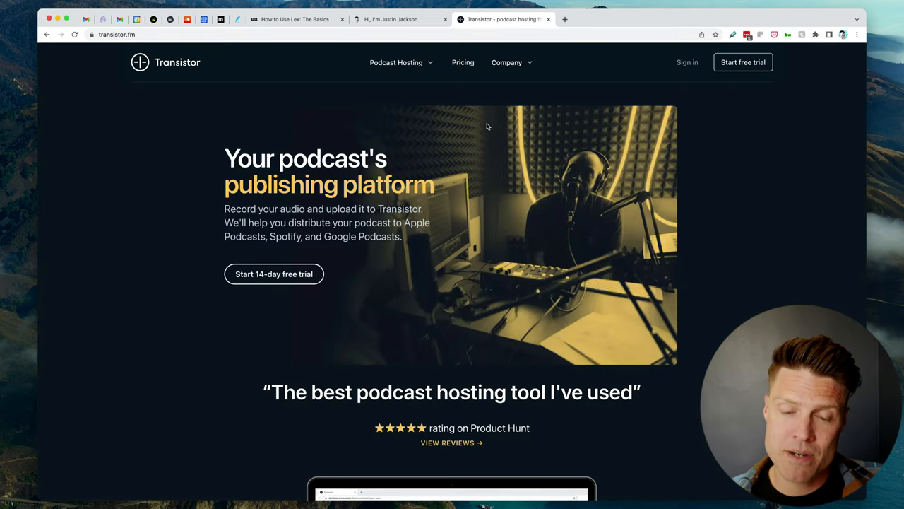
click(294, 20)
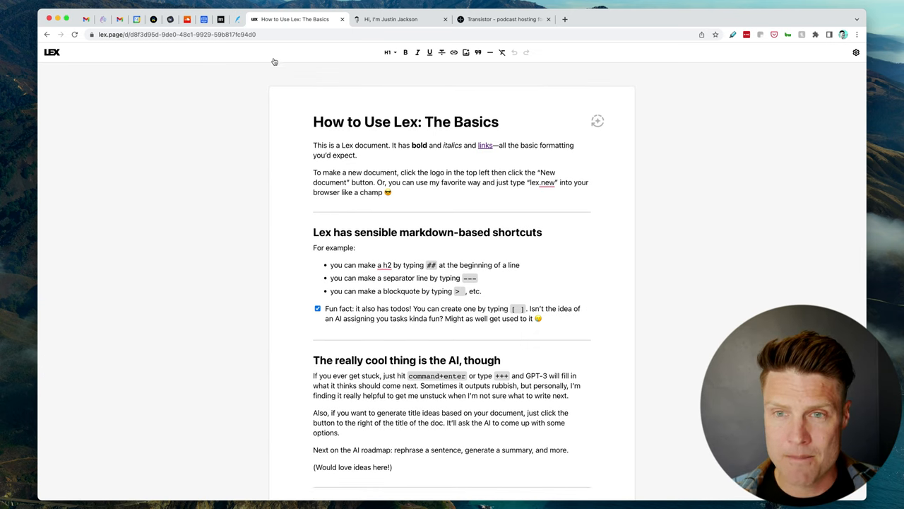
Step: Start a new Lex document titled 'How to run a remote team retreat'
click(48, 33)
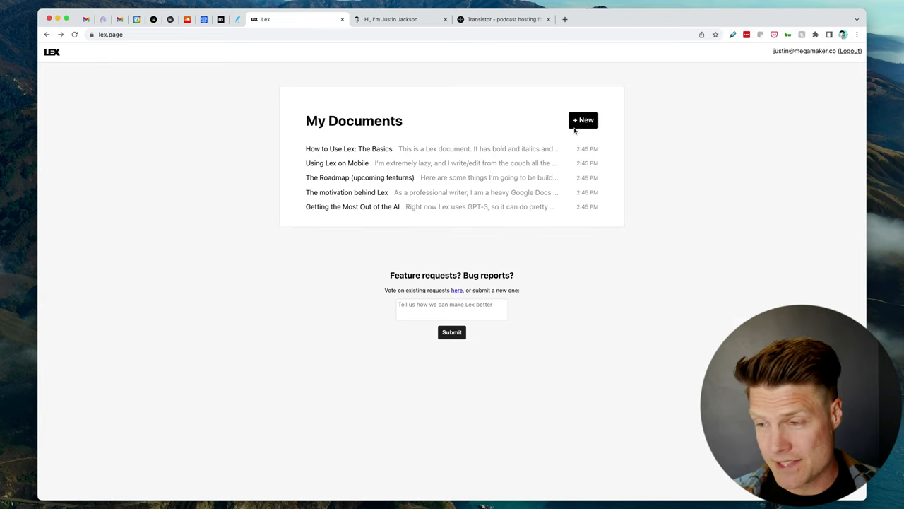
click(584, 119)
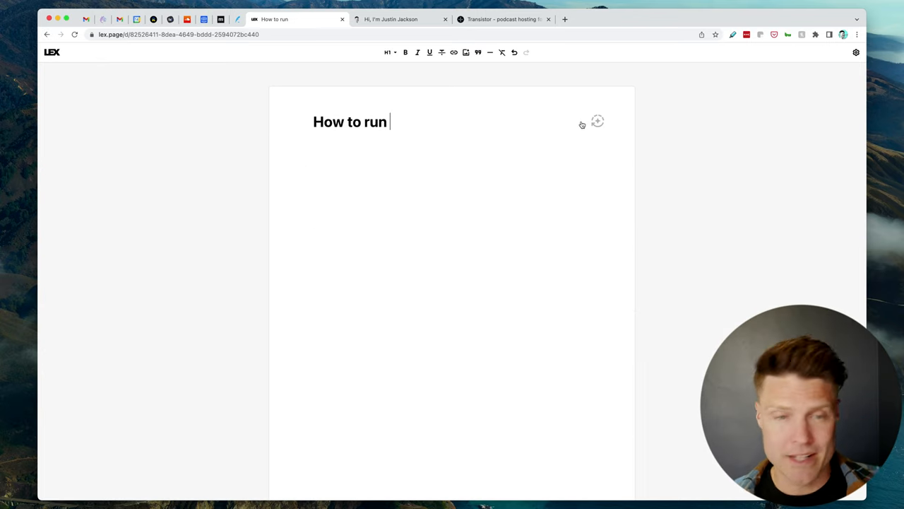
text(a remote team retreat)
text(The)
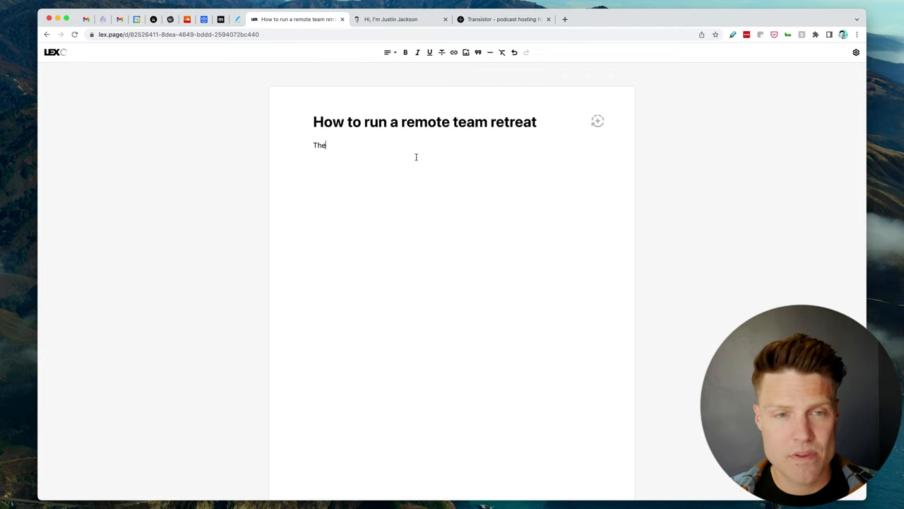
Step: Begin the intro: 'The Transistor.fm team just got back from our first in-person team...'
text(Transistor.fm)
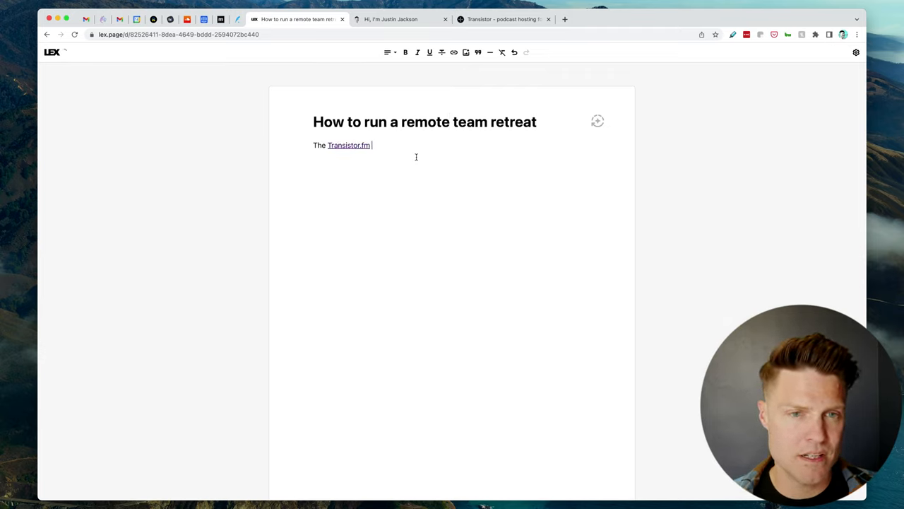
text(team just got back f)
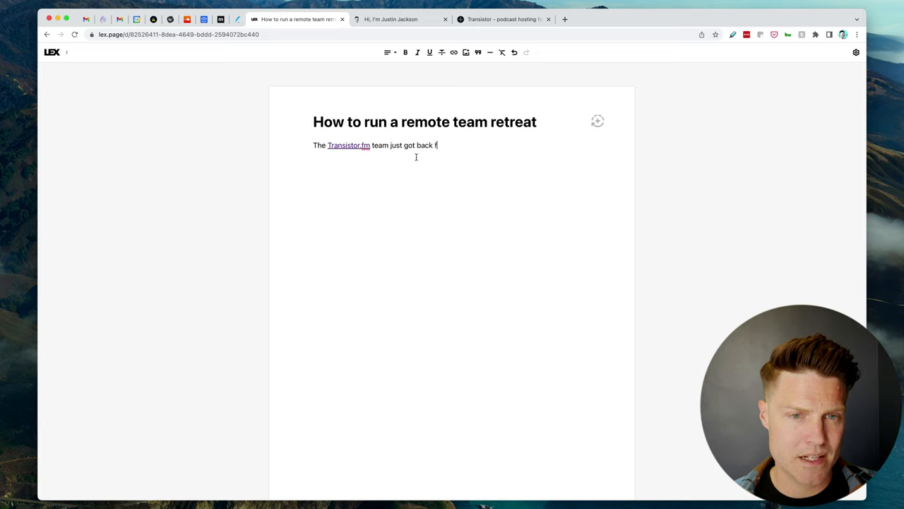
text(rom our first)
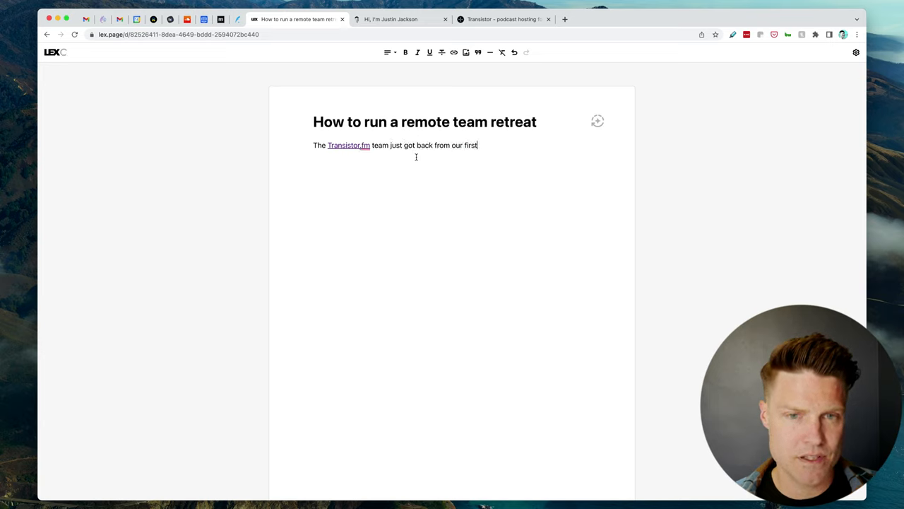
text(in-person)
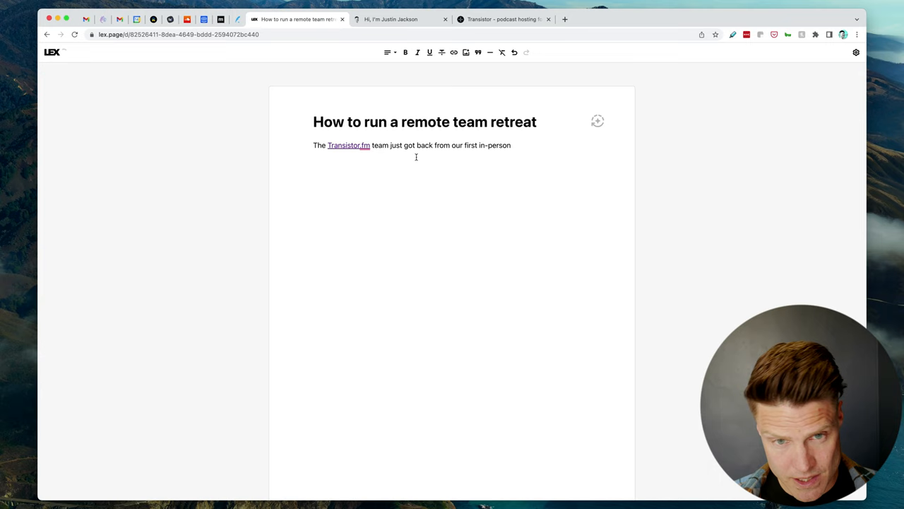
text(team)
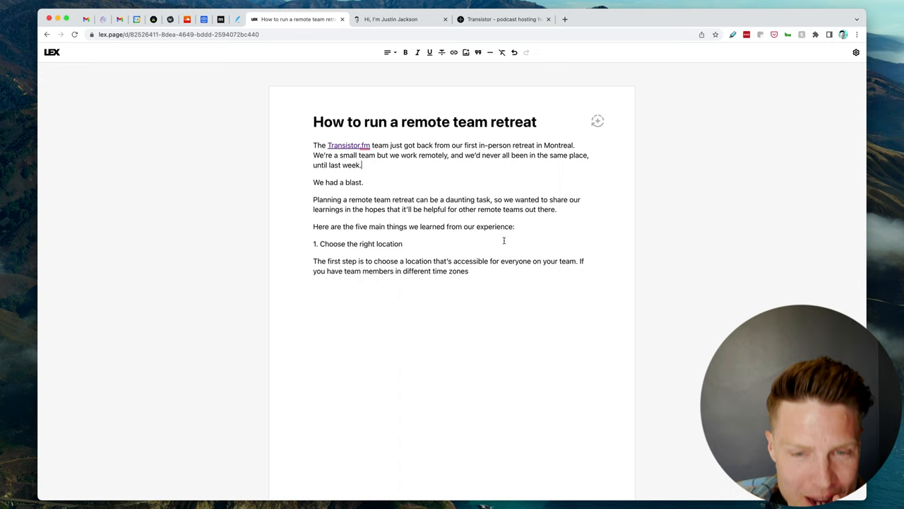
mouse_move(361, 235)
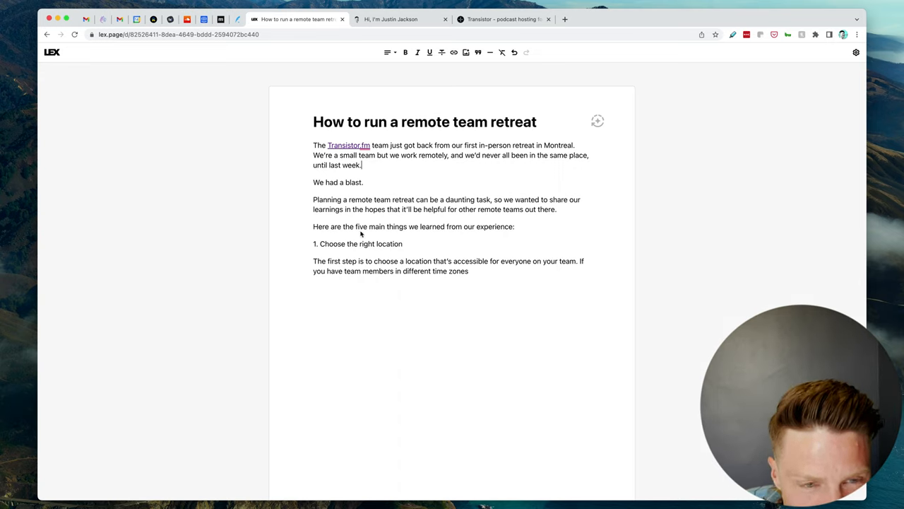
mouse_move(463, 251)
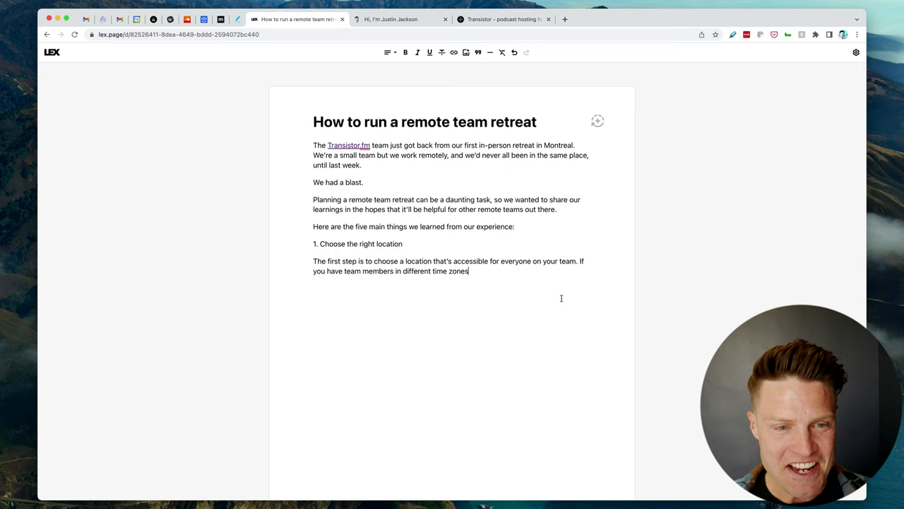
Step: Write the 'We chose Montreal' paragraphs and the '2. Don't put too much in the schedule' tip with two daily events
text(We chose)
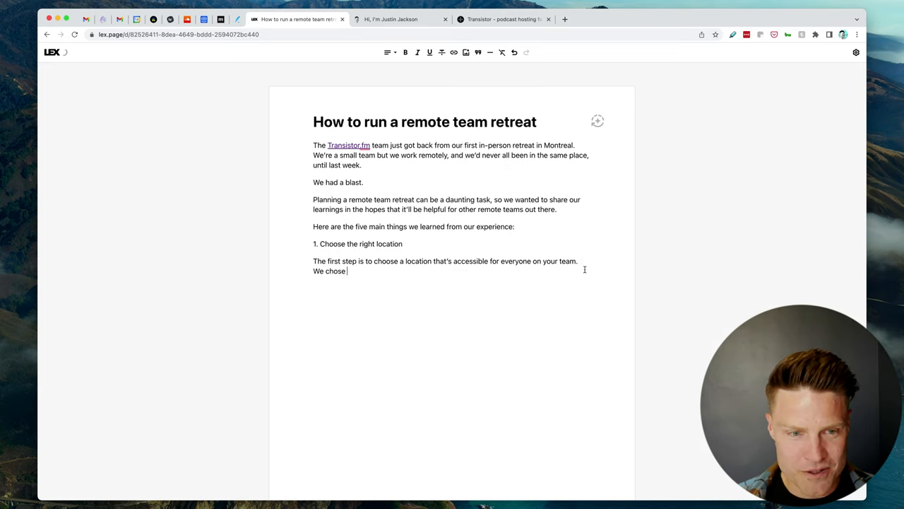
text(Montreal, becu)
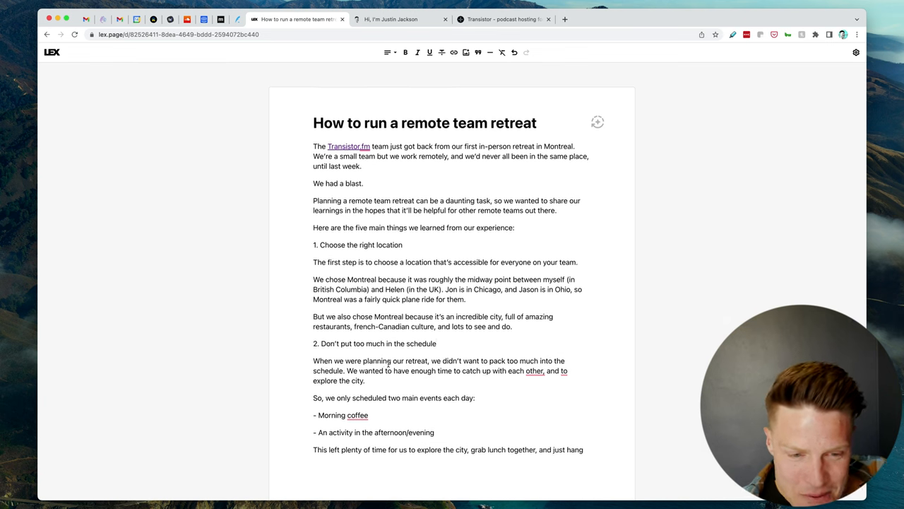
scroll(down, 3)
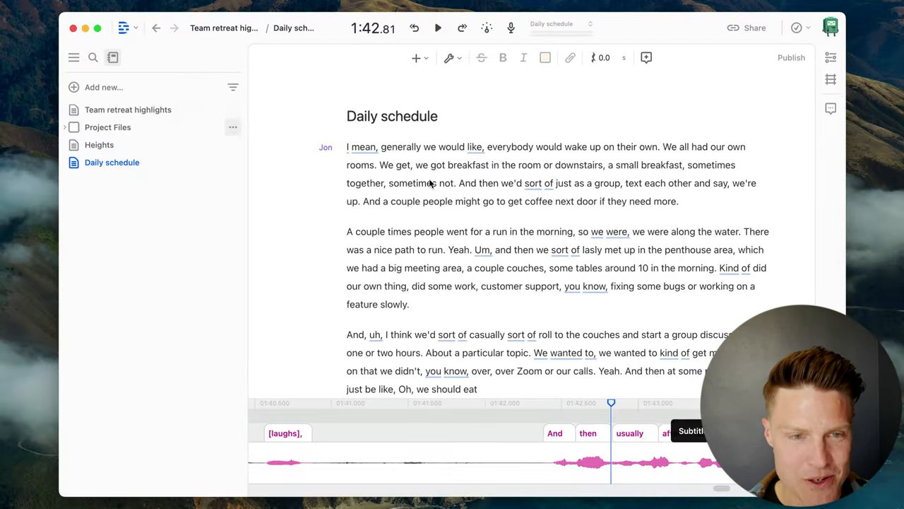
scroll(down, 3)
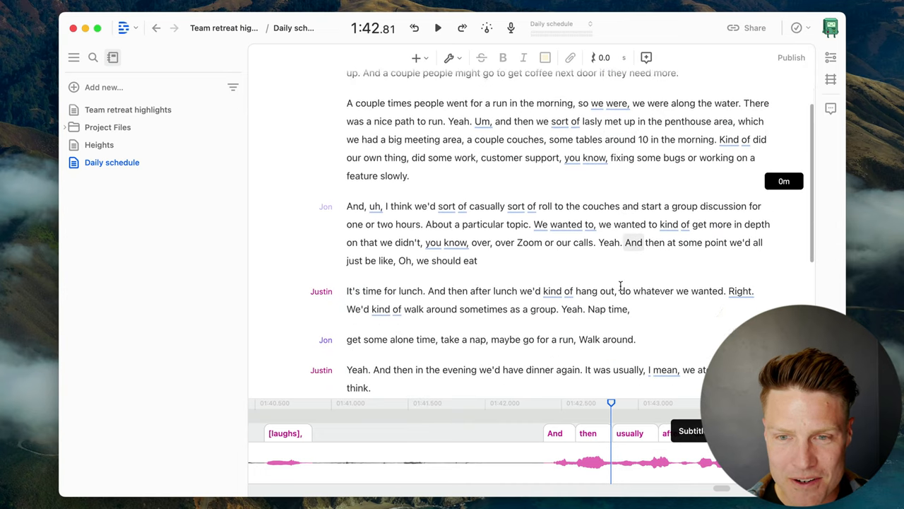
scroll(down, 3)
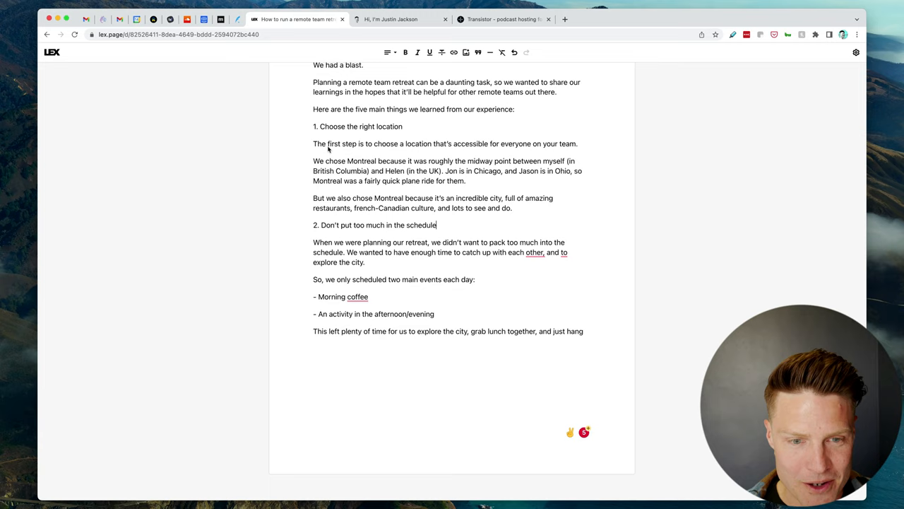
mouse_move(448, 412)
text(a fe)
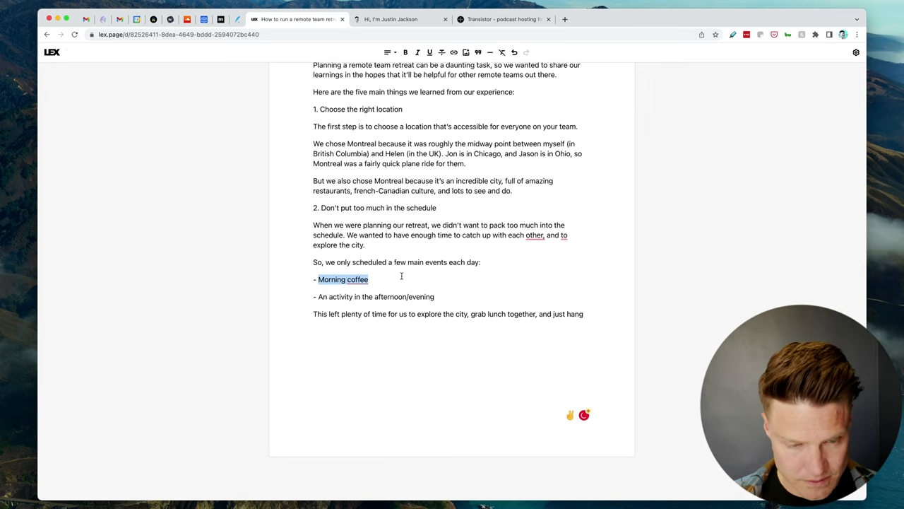
Step: Rewrite the daily events as a morning work session around 10am and a group discussion around 11:30 am
text(A morning work sessions, around 10am)
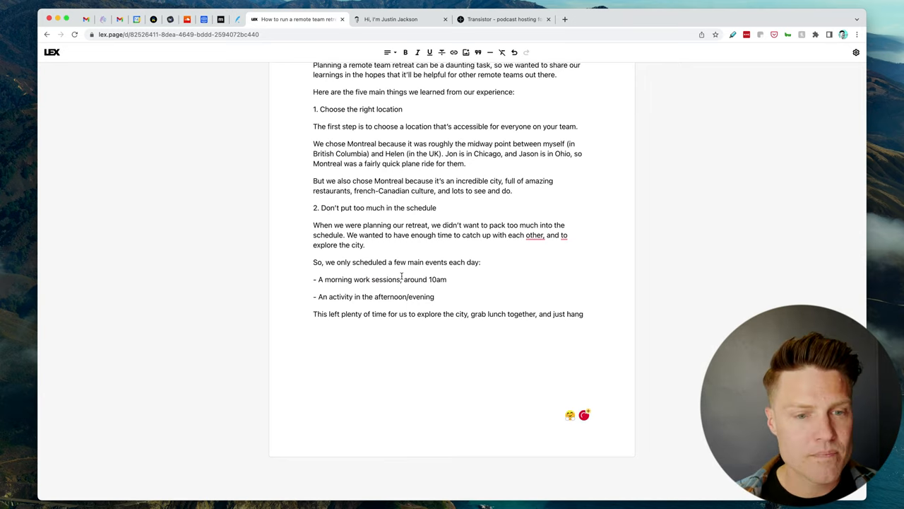
drag(318, 296, 404, 297)
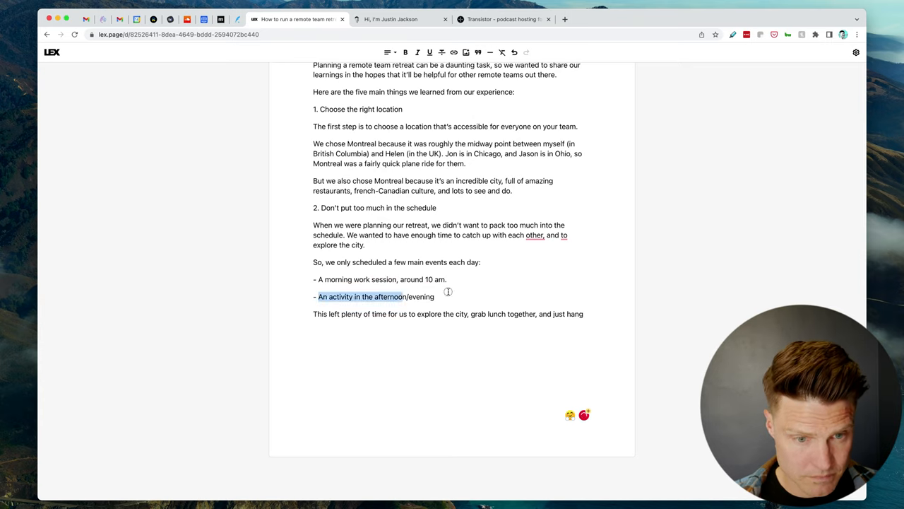
text(A group discussion, around 11:)
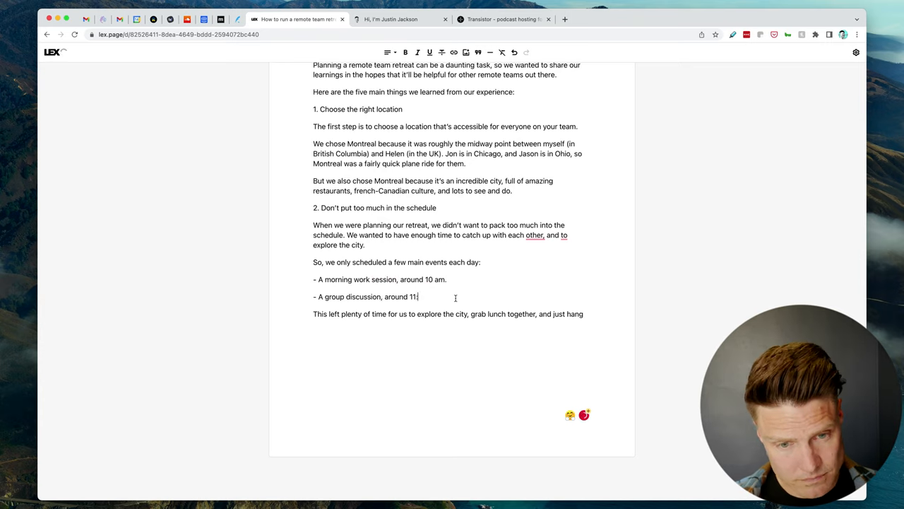
text(30 am.)
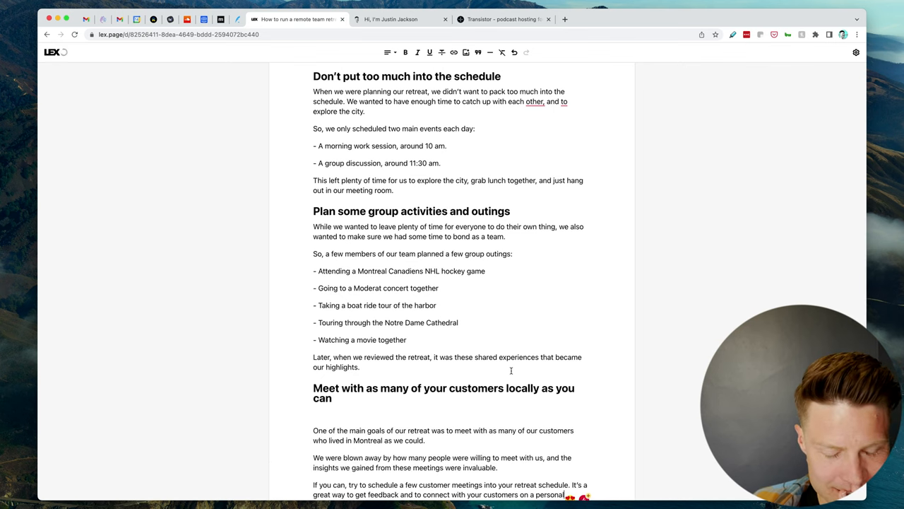
Step: Reword the customer-meeting section in first person, adding lines about meeting customers face-to-face
scroll(down, 3)
text(my)
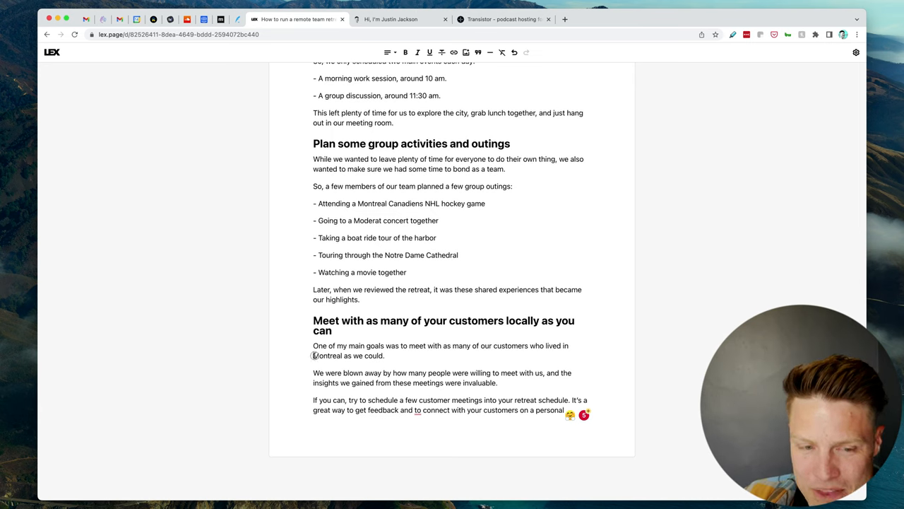
double_click(328, 356)
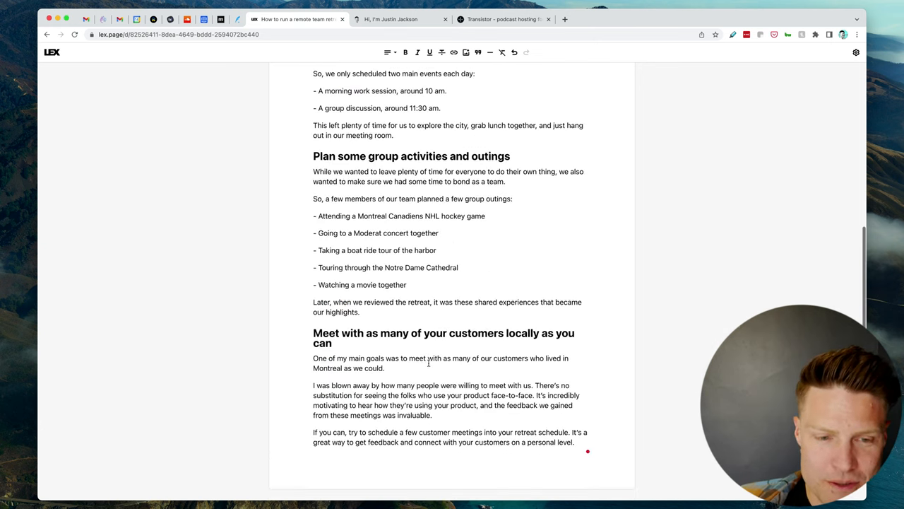
scroll(down, 3)
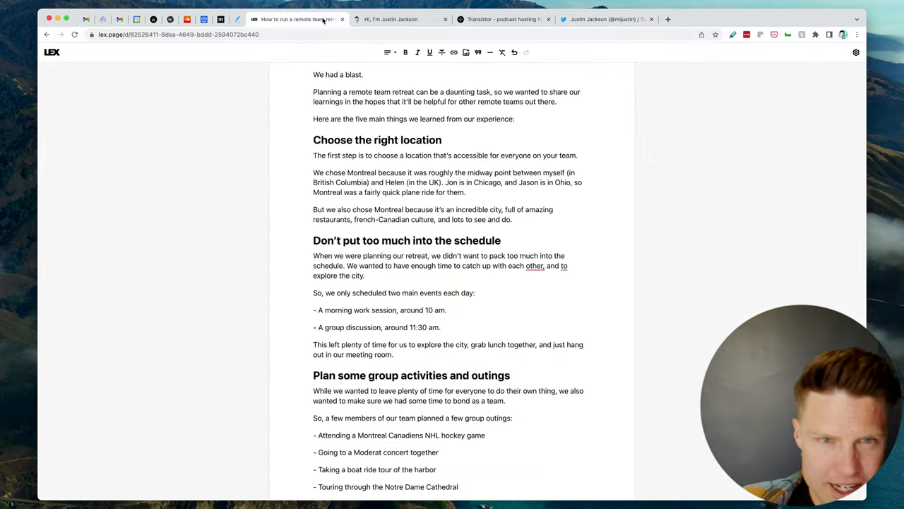
Step: Write the 'Have fun!' section and closing paragraph inviting reader tips, glancing at the Twitter tab
scroll(down, 3)
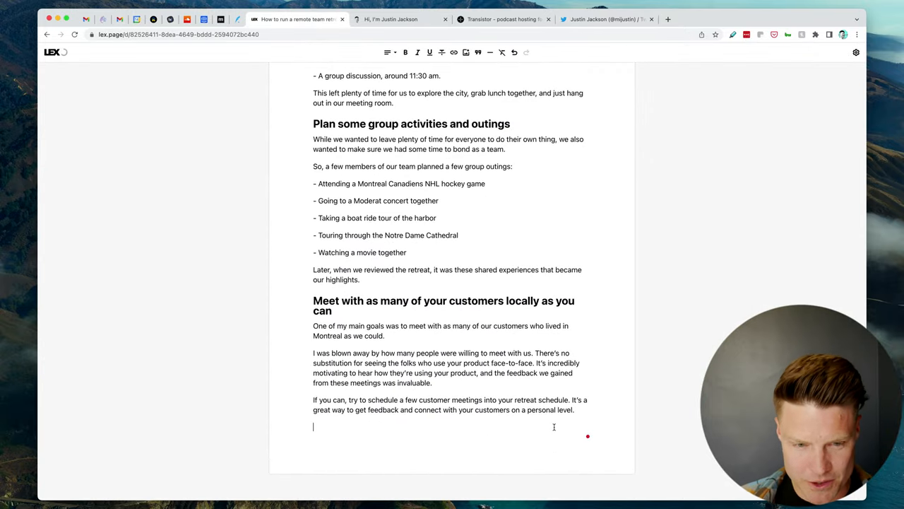
text(()
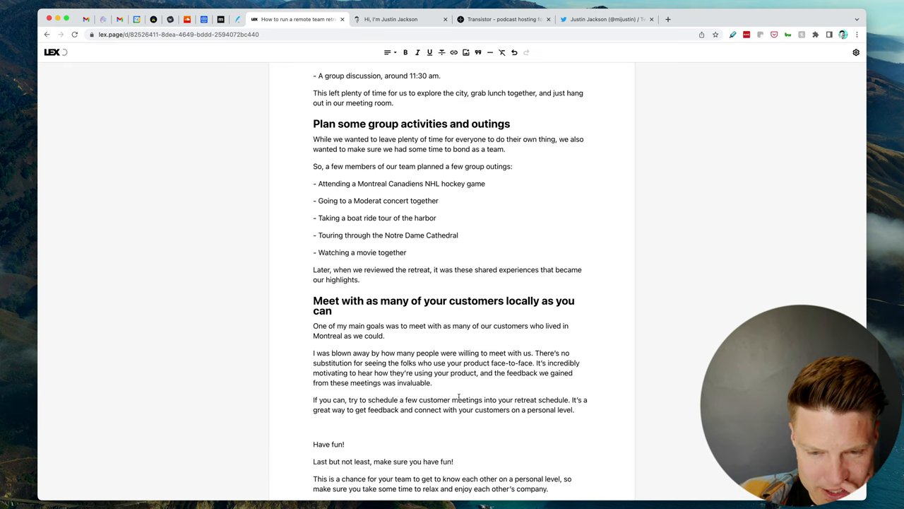
scroll(down, 3)
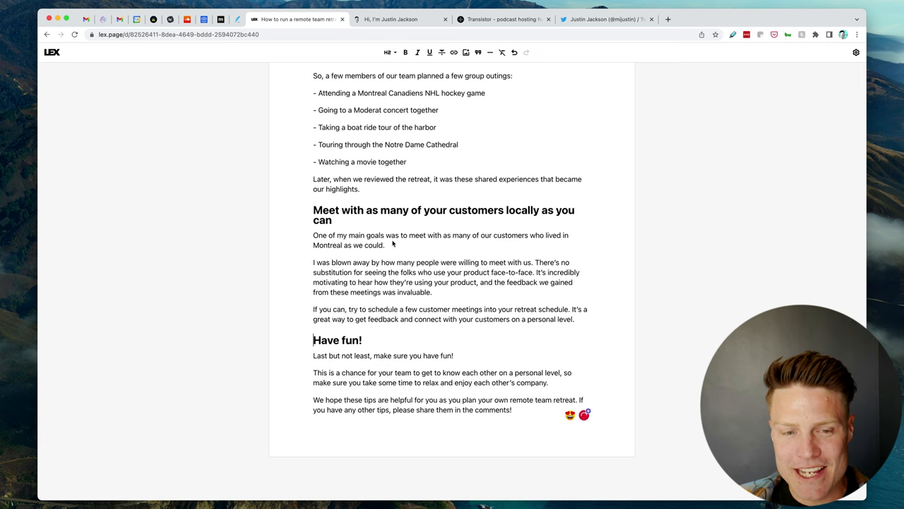
click(606, 20)
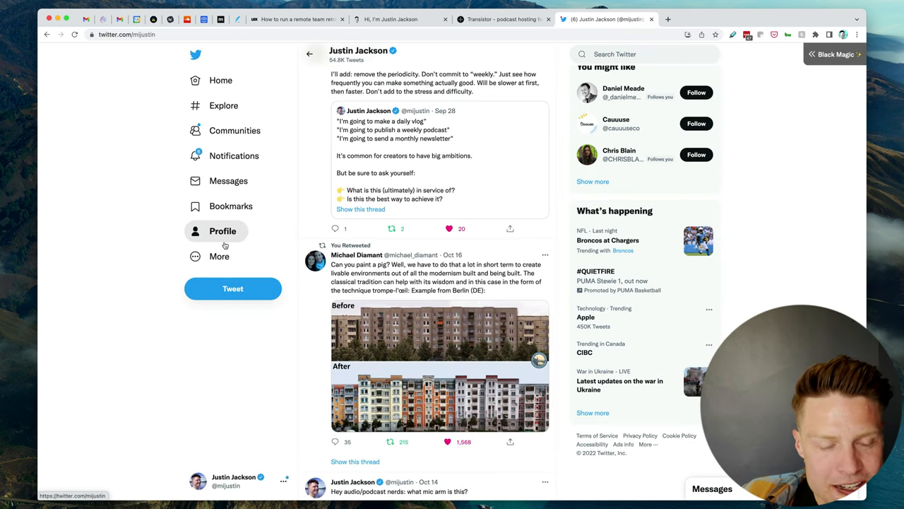
click(296, 20)
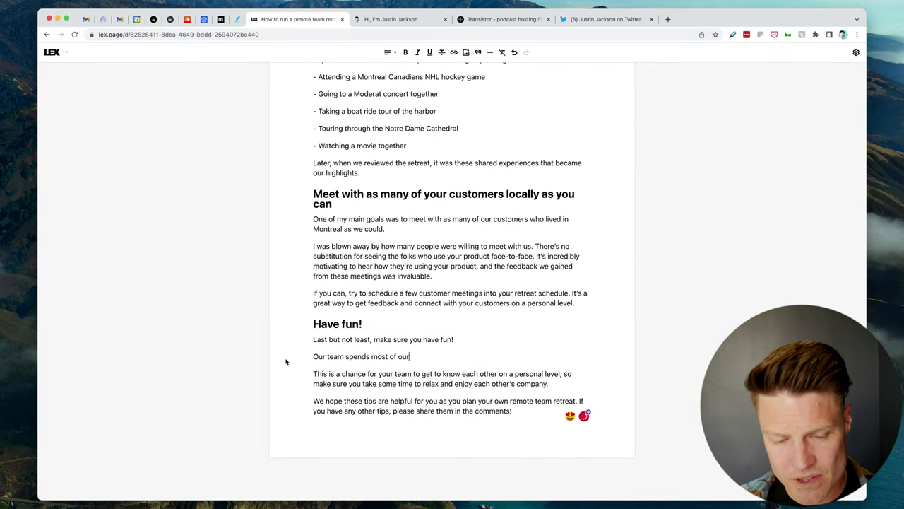
Step: Add sentences on working over Slack and Zoom and building connection with your team to the Have fun! section
text(time in Slack, working on projects, and meeting over Zoom.)
text(It was lovely to be able to enjoy our time together. The goal of a retreat is really to build a personal co)
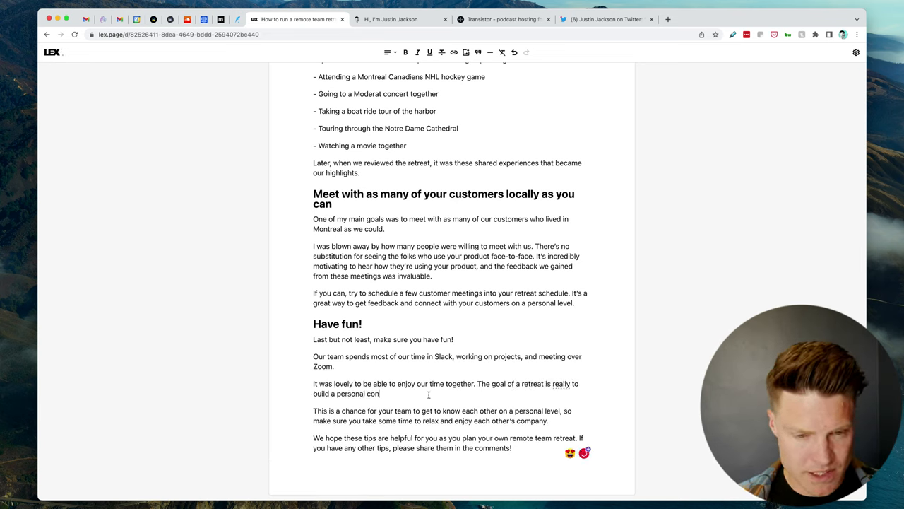
text(nection with your tea)
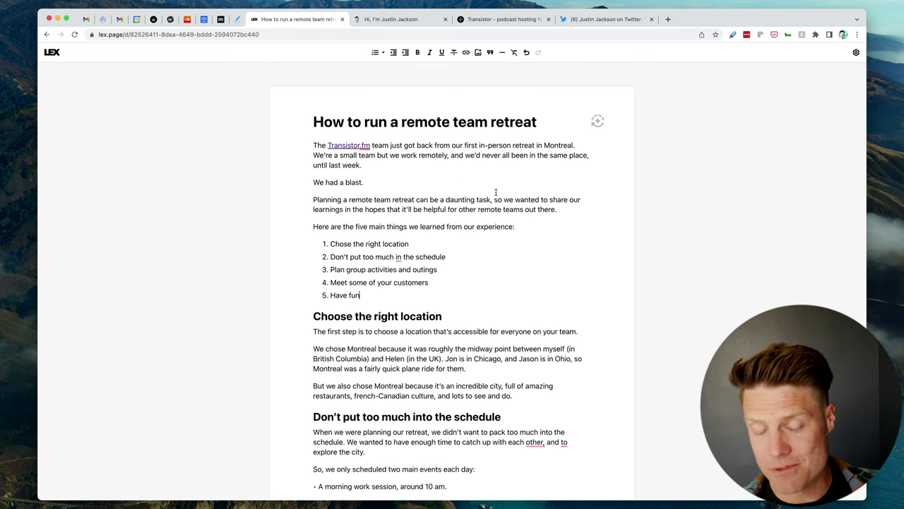
scroll(down, 3)
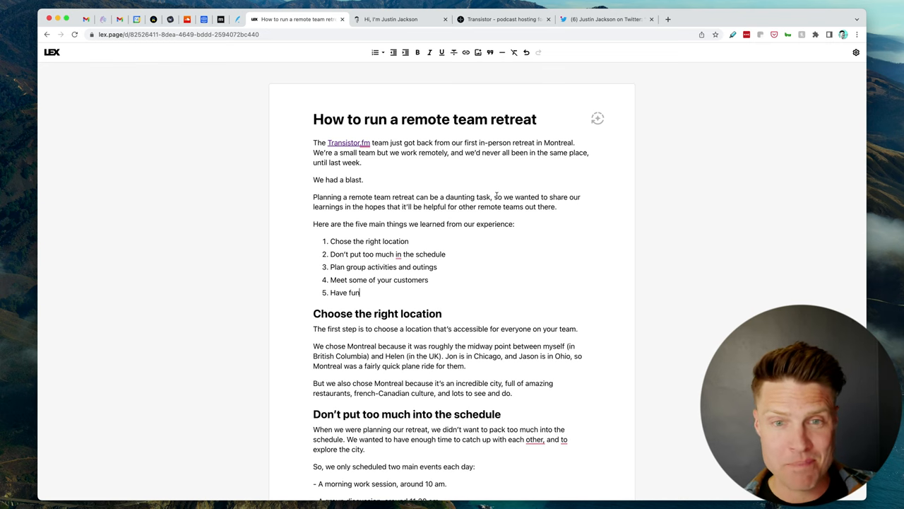
scroll(down, 3)
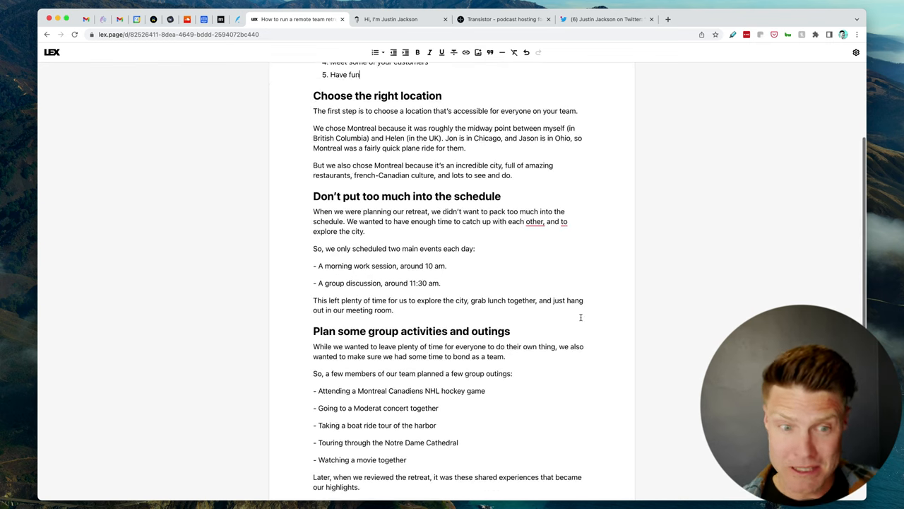
scroll(down, 3)
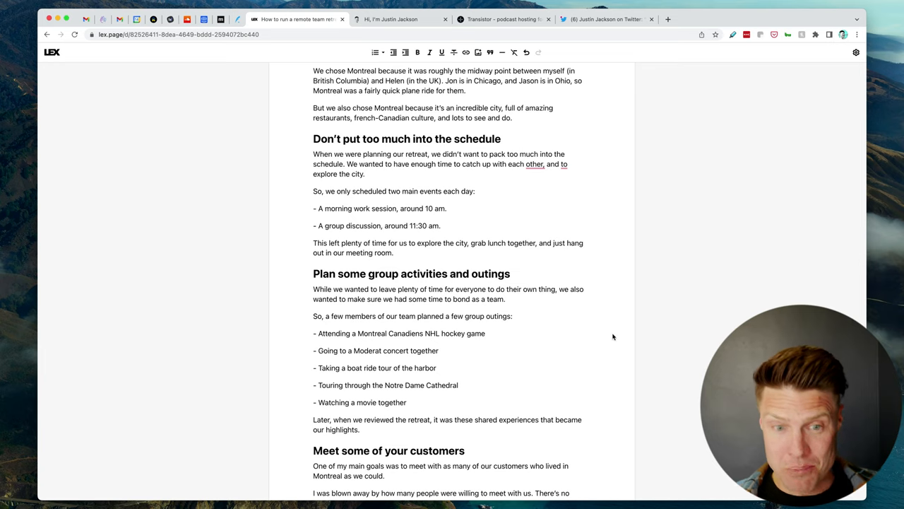
scroll(down, 3)
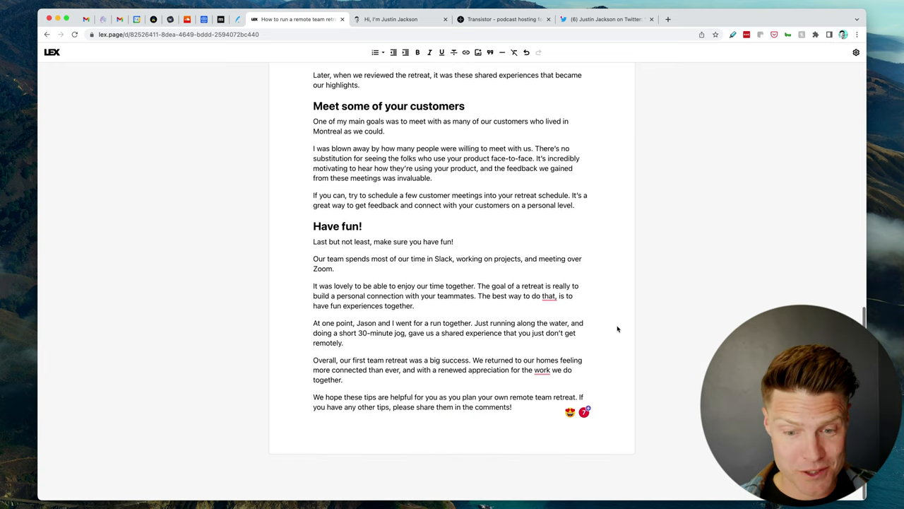
scroll(down, 3)
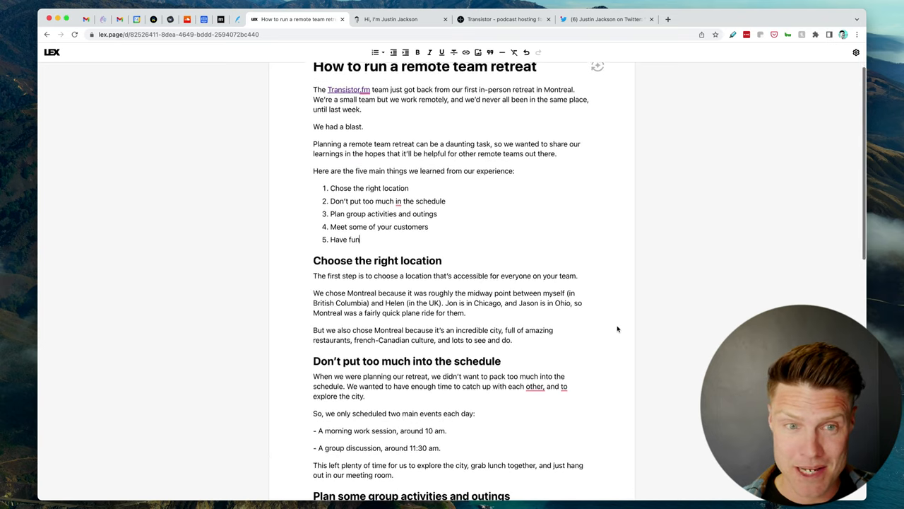
scroll(down, 3)
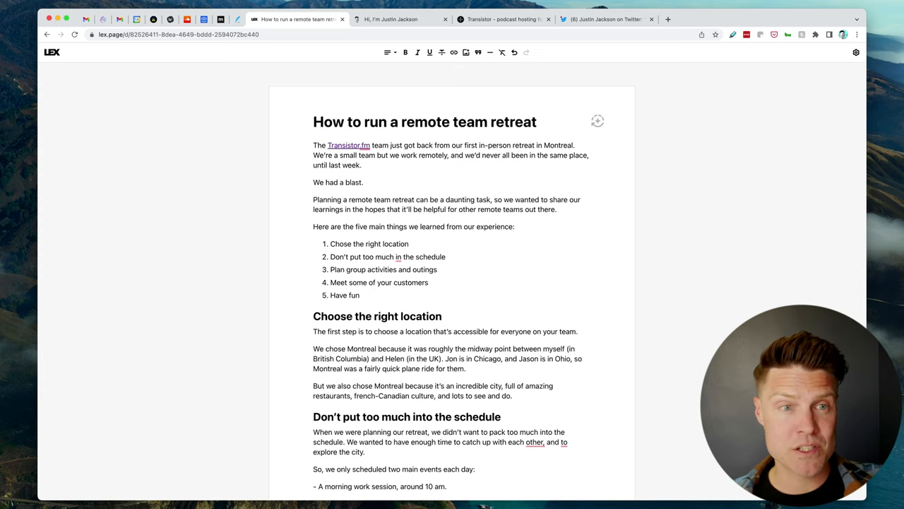
click(502, 19)
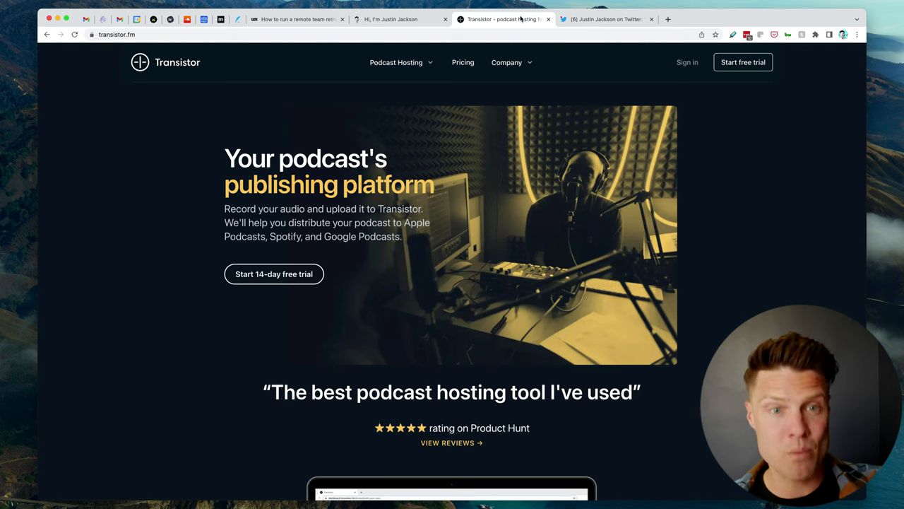
click(393, 20)
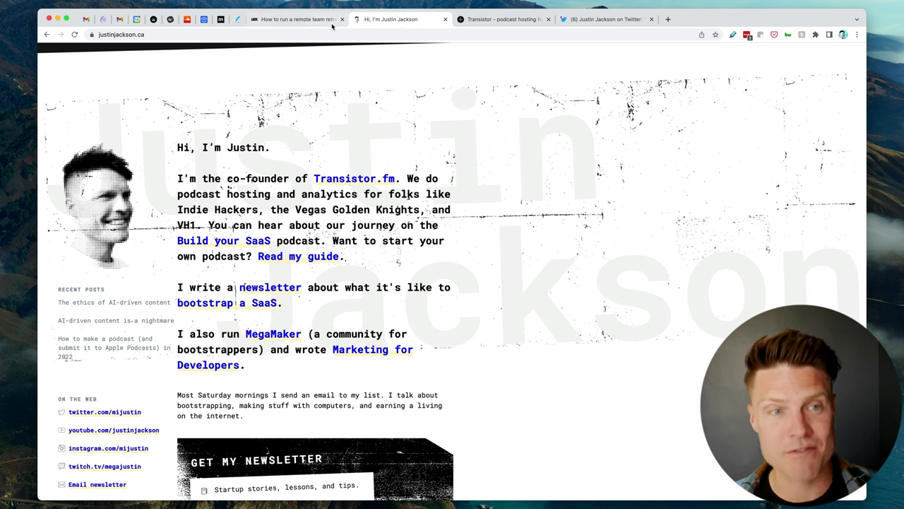
click(290, 20)
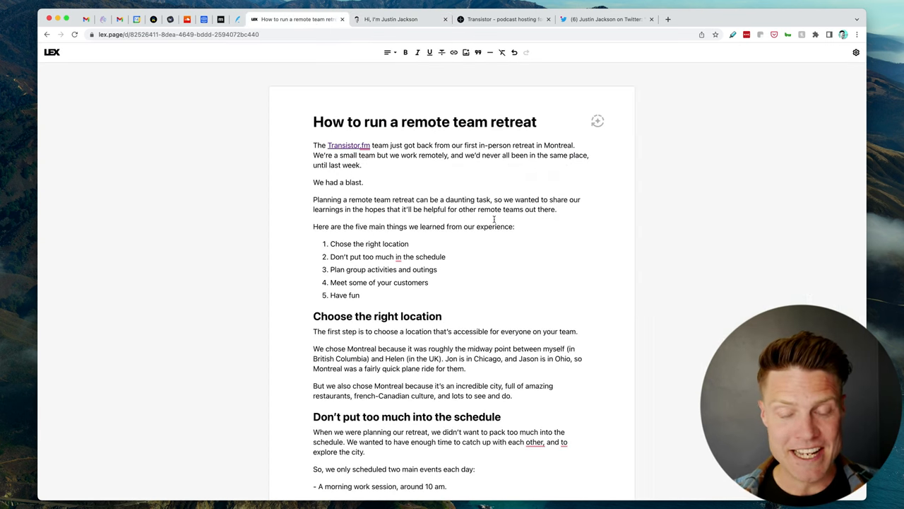